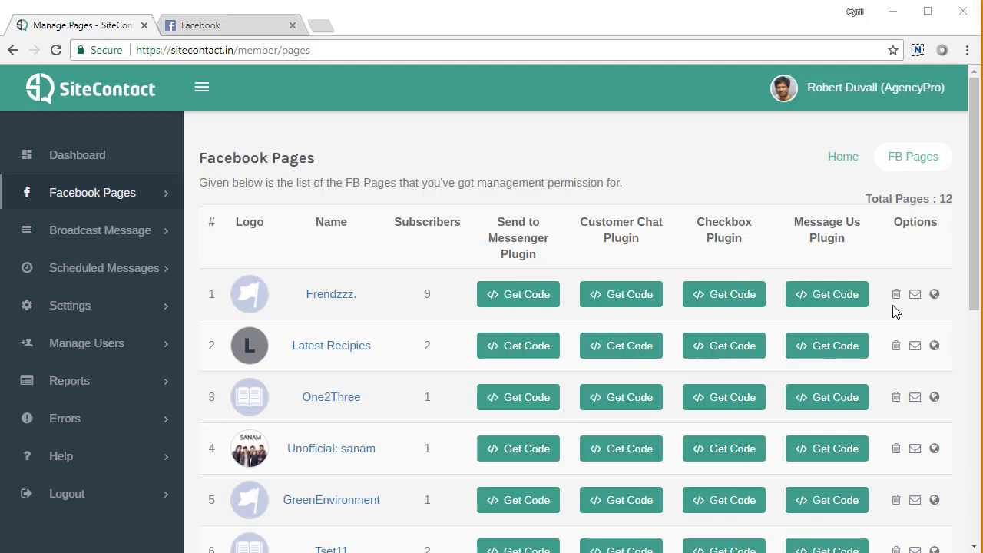
pyautogui.moveTo(949, 361)
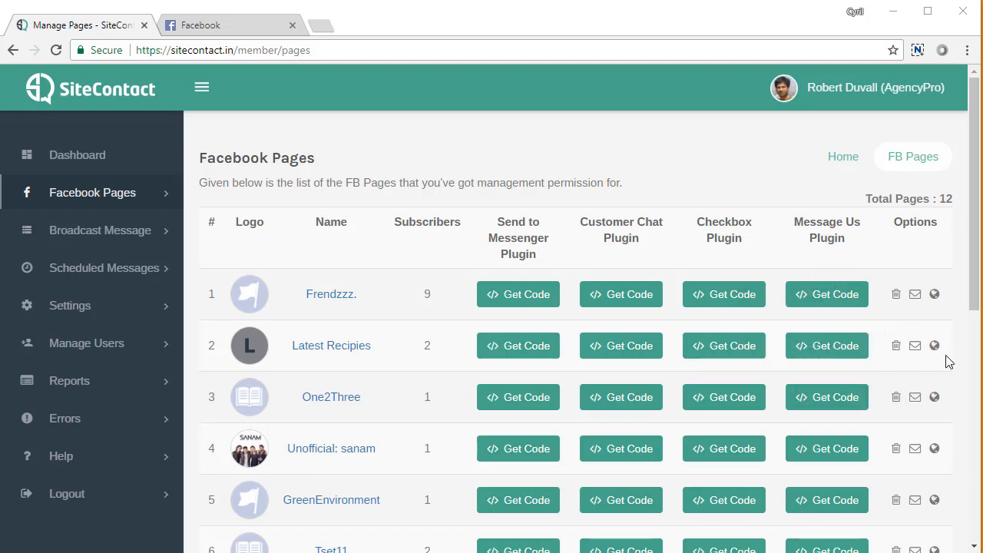
# Enter the welcome message with the free ebook URL and submit it for Frendzzz
pyautogui.scroll(-3)
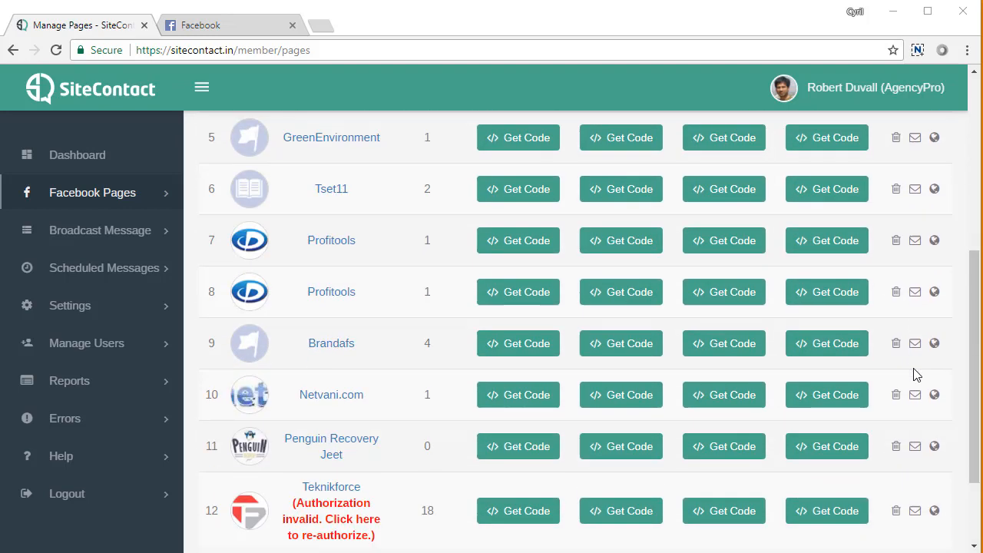
pyautogui.scroll(3)
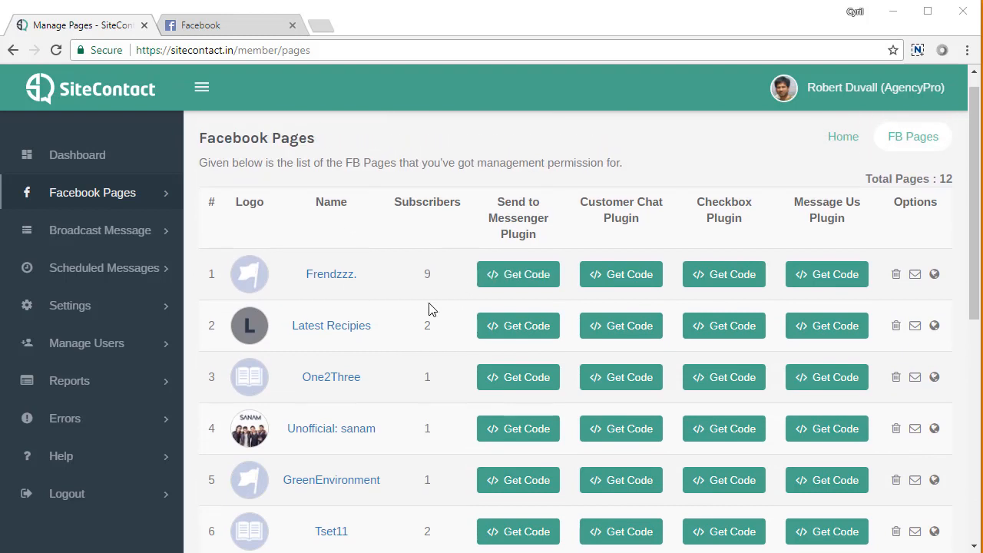
pyautogui.moveTo(872, 298)
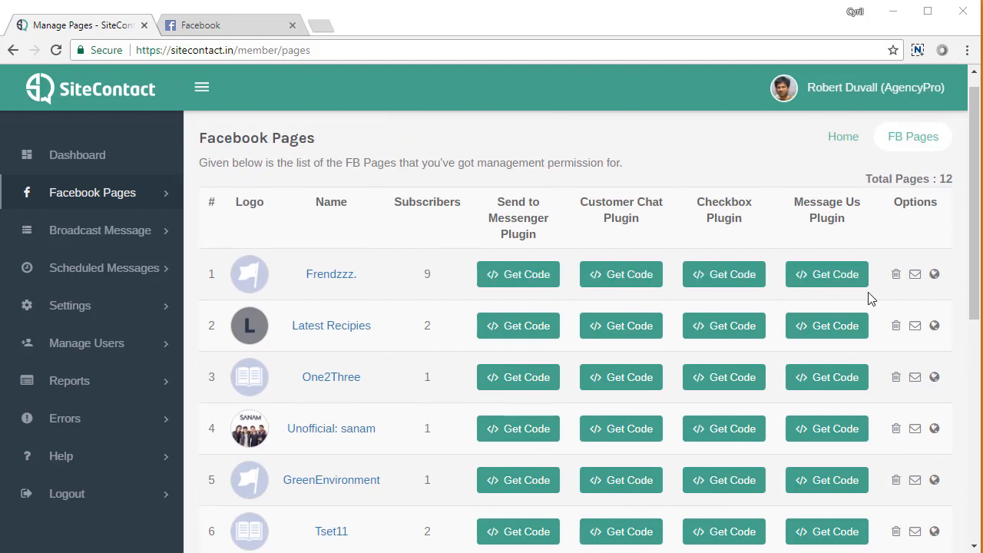
pyautogui.moveTo(916, 273)
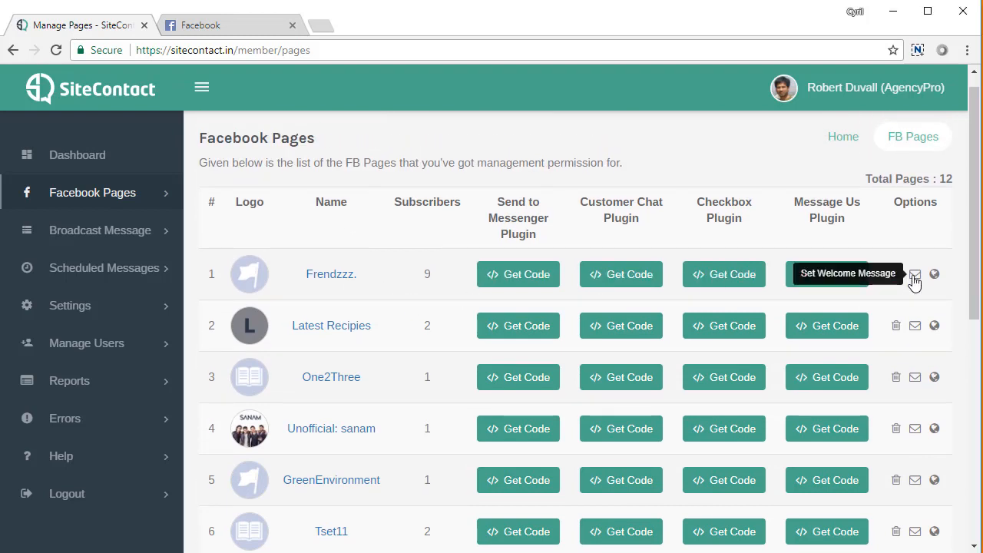
pyautogui.moveTo(907, 203)
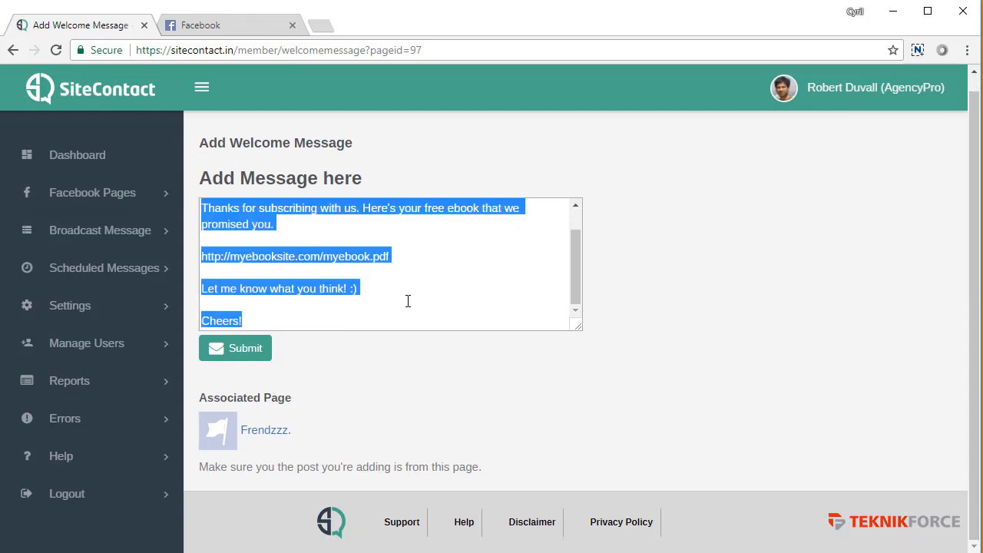
pyautogui.press('Delete')
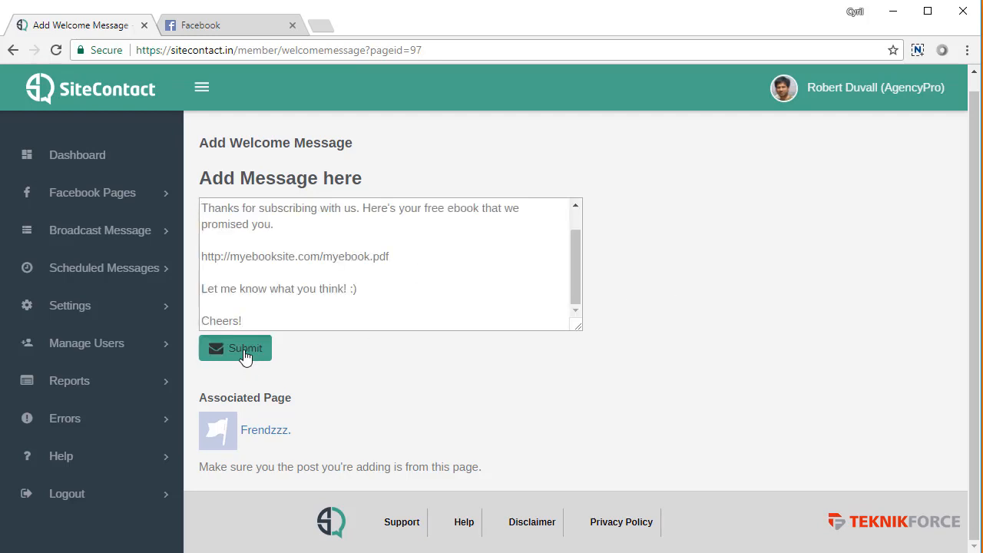
pyautogui.click(235, 347)
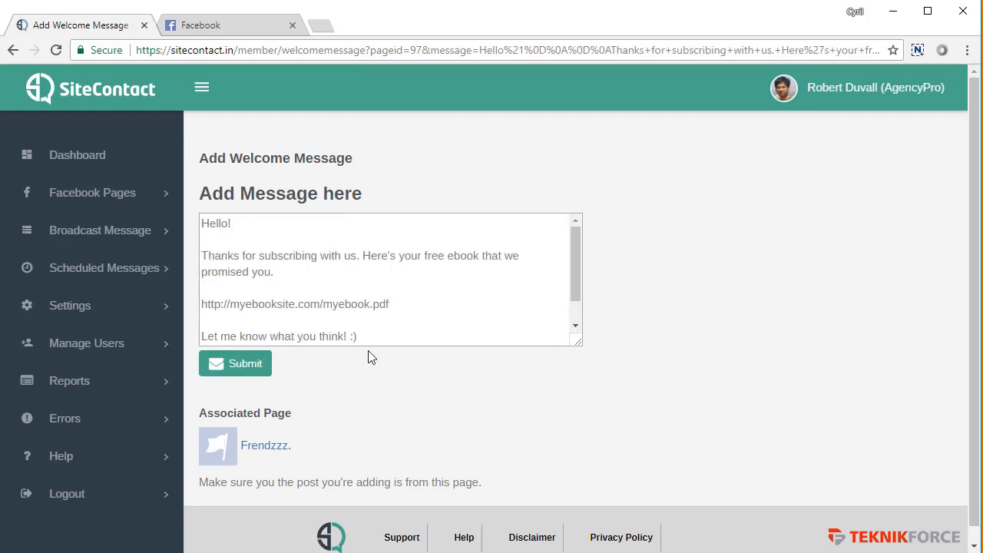
pyautogui.moveTo(517, 444)
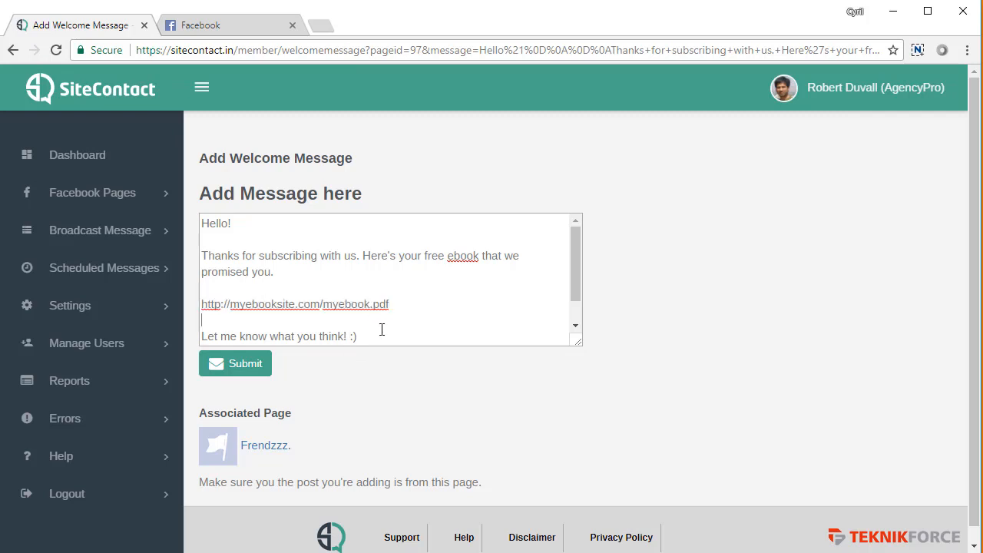
pyautogui.moveTo(384, 334)
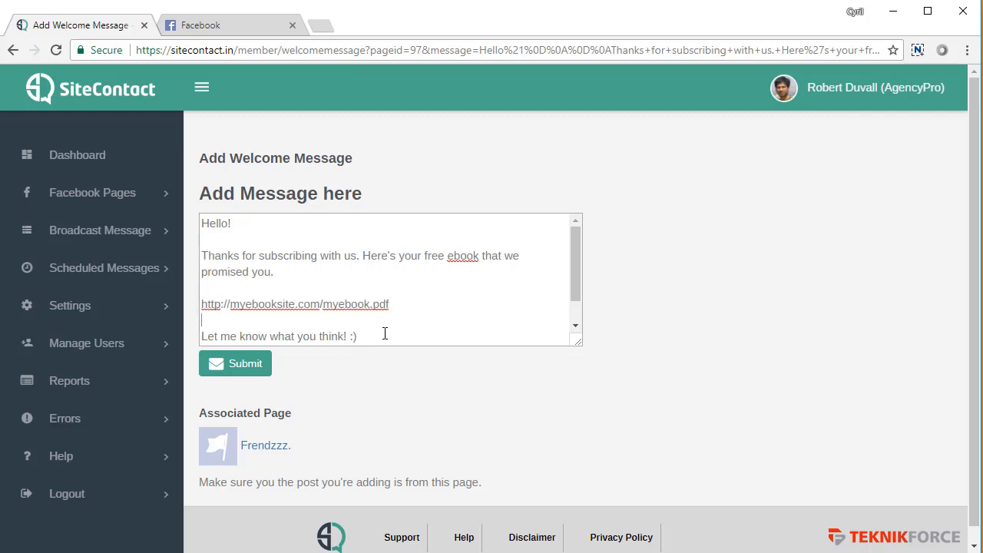
pyautogui.click(92, 192)
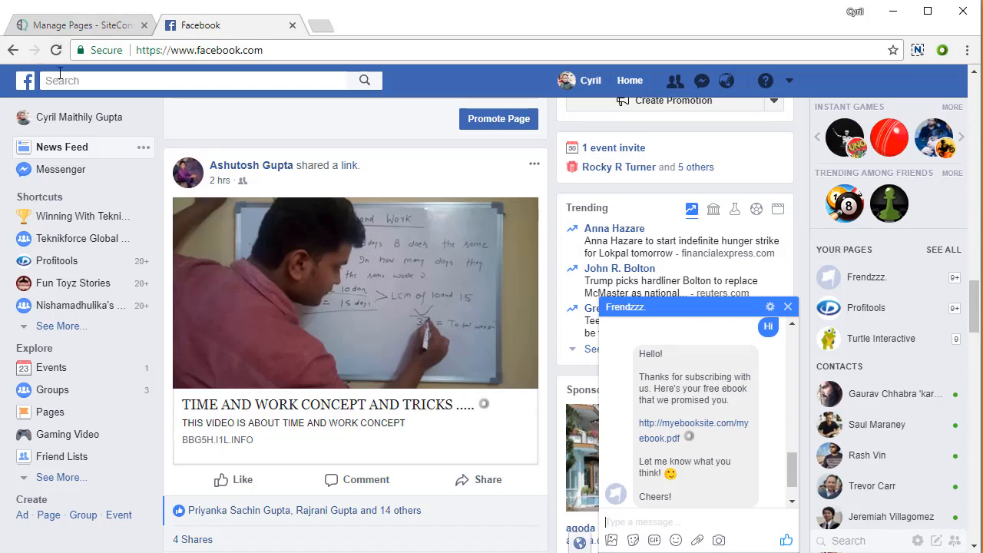
# Switch to the Facebook tab showing the Frendzzz. Messenger chat with the welcome message
pyautogui.click(77, 25)
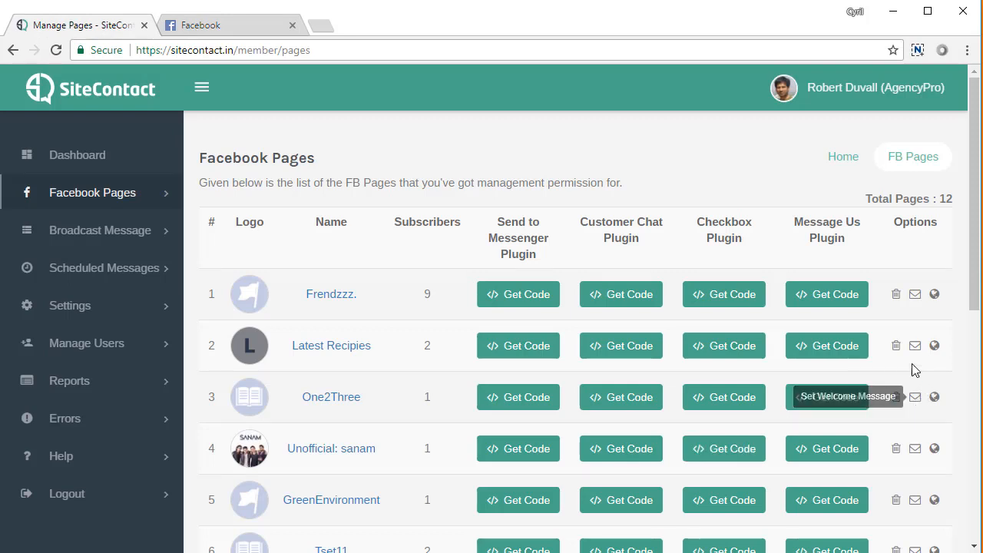
pyautogui.moveTo(329, 307)
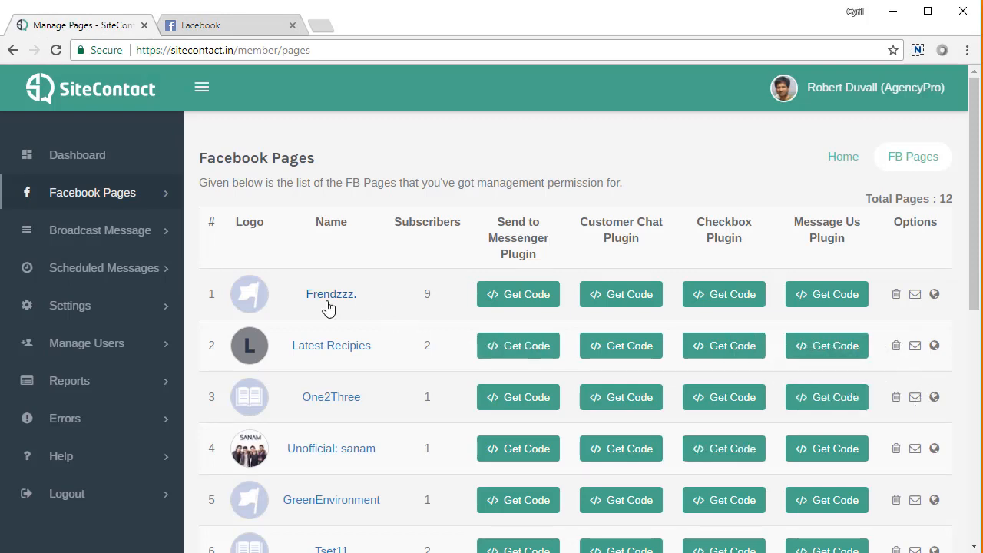
pyautogui.moveTo(330, 295)
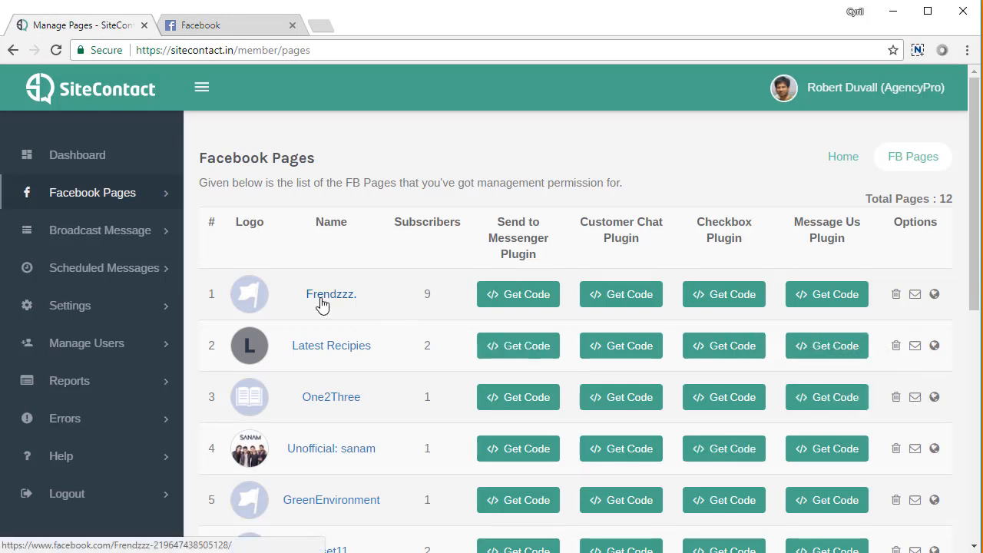
pyautogui.moveTo(452, 365)
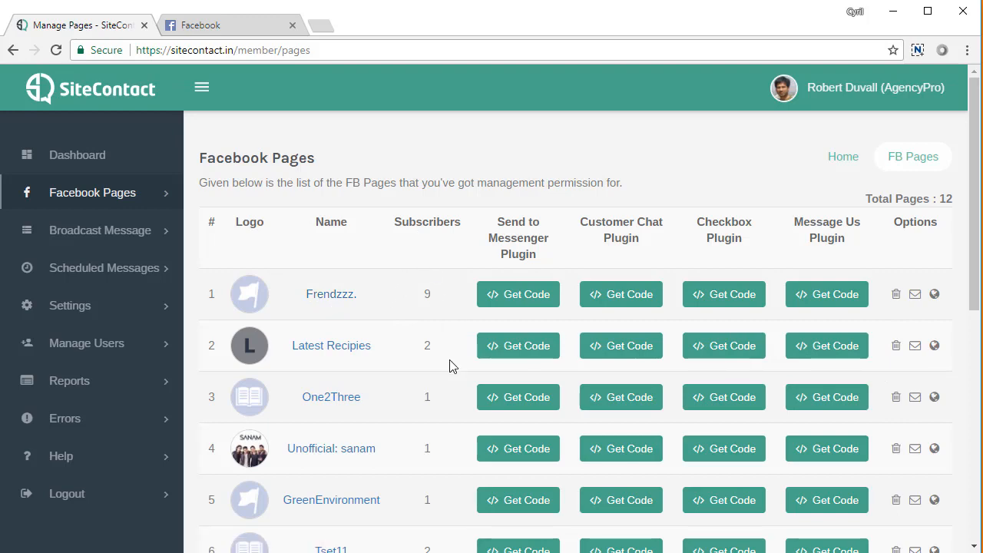